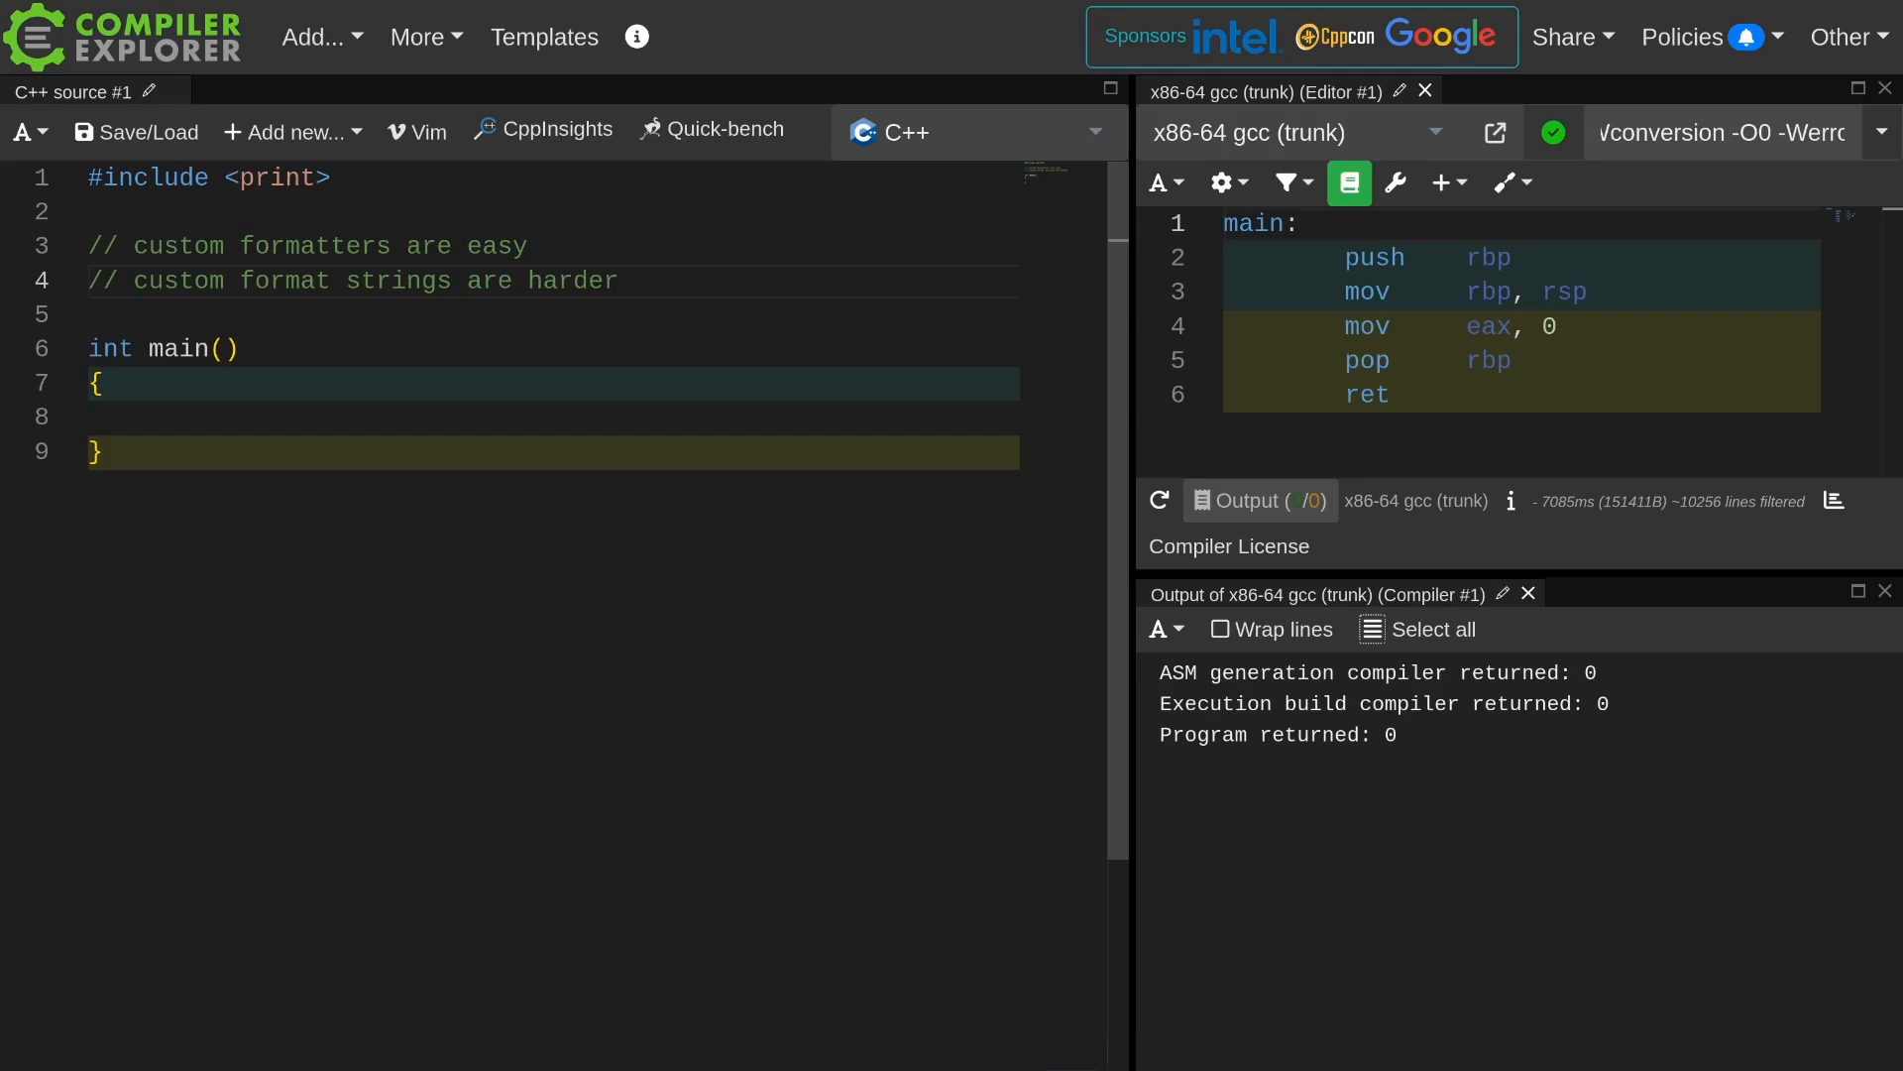
Define struct Data with int value, double distance and std::string name, printing an instance.
type("struc")
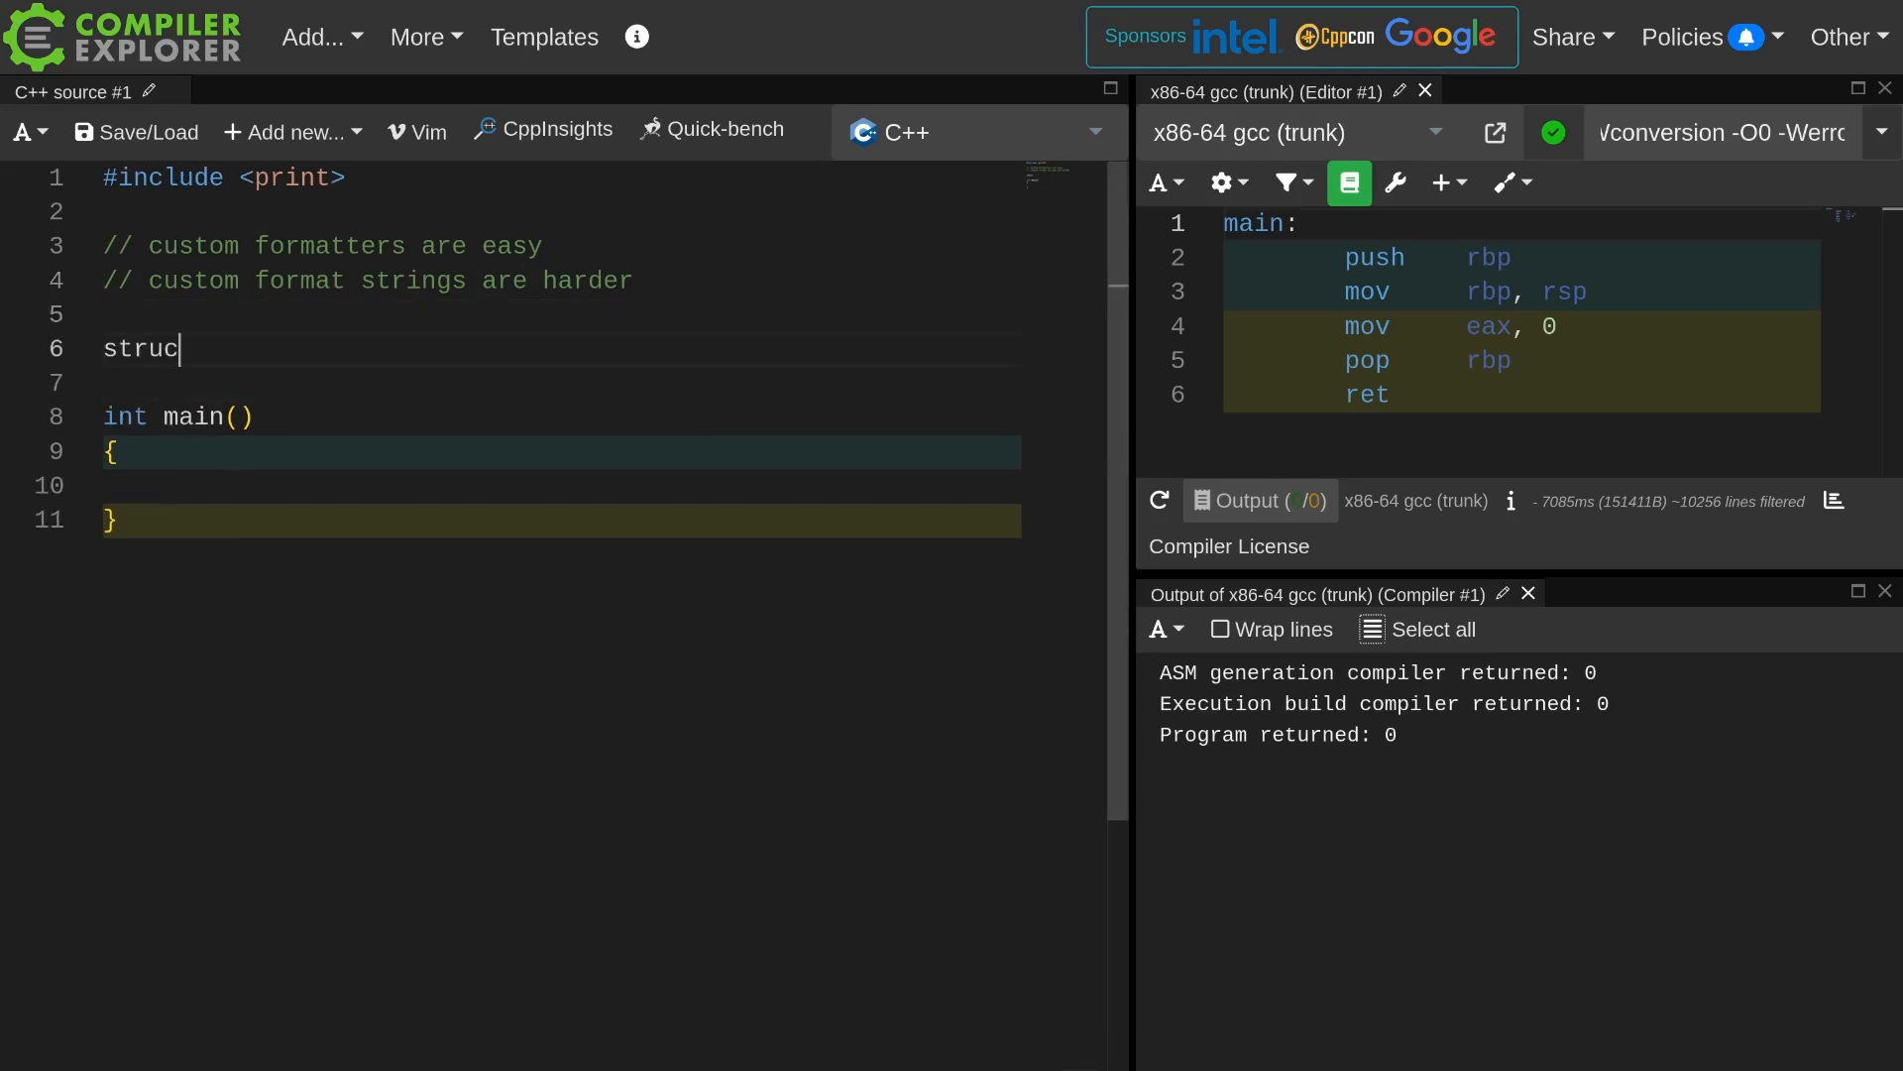
type("truct Data")
left_click(557, 211)
type("#include <string>")
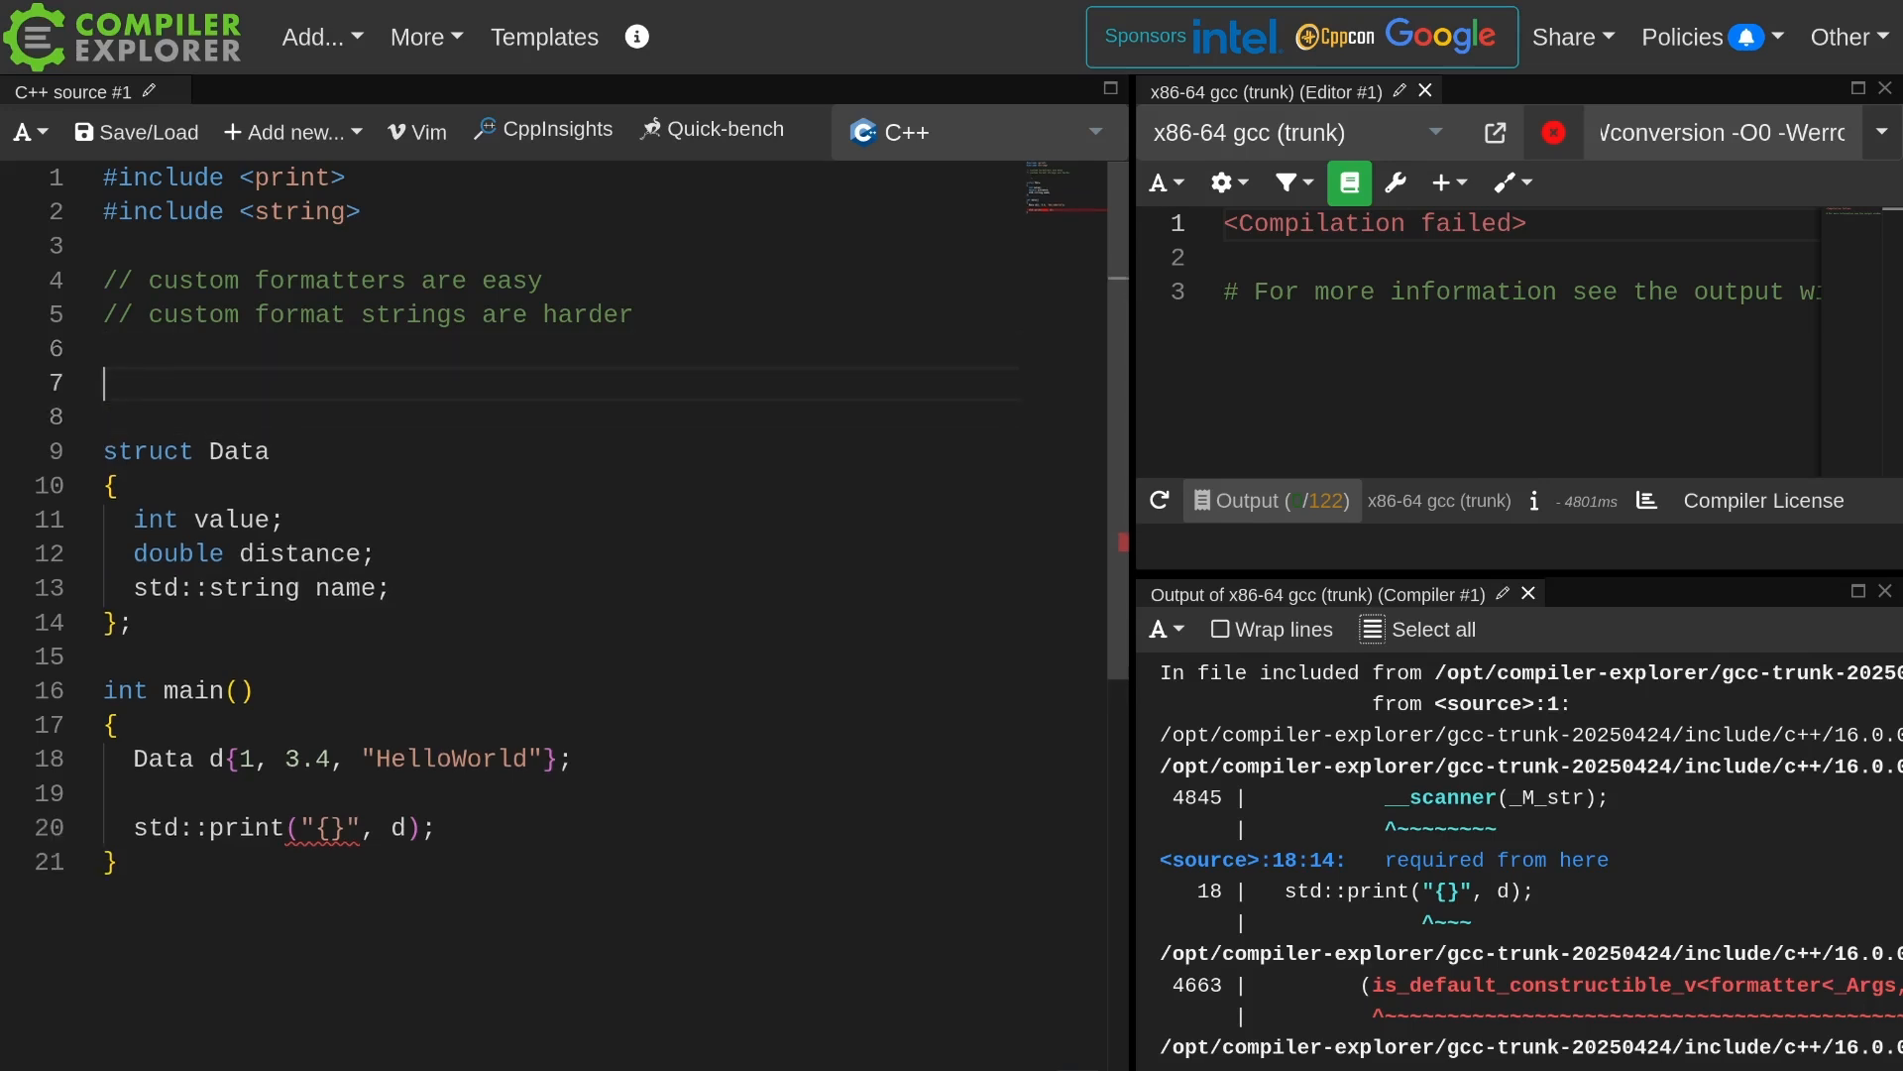
Write template<> std::formatter<Data> with format writing name, value, distance and constexpr parse.
type("template<>")
type("struct std::formatter<Data> {")
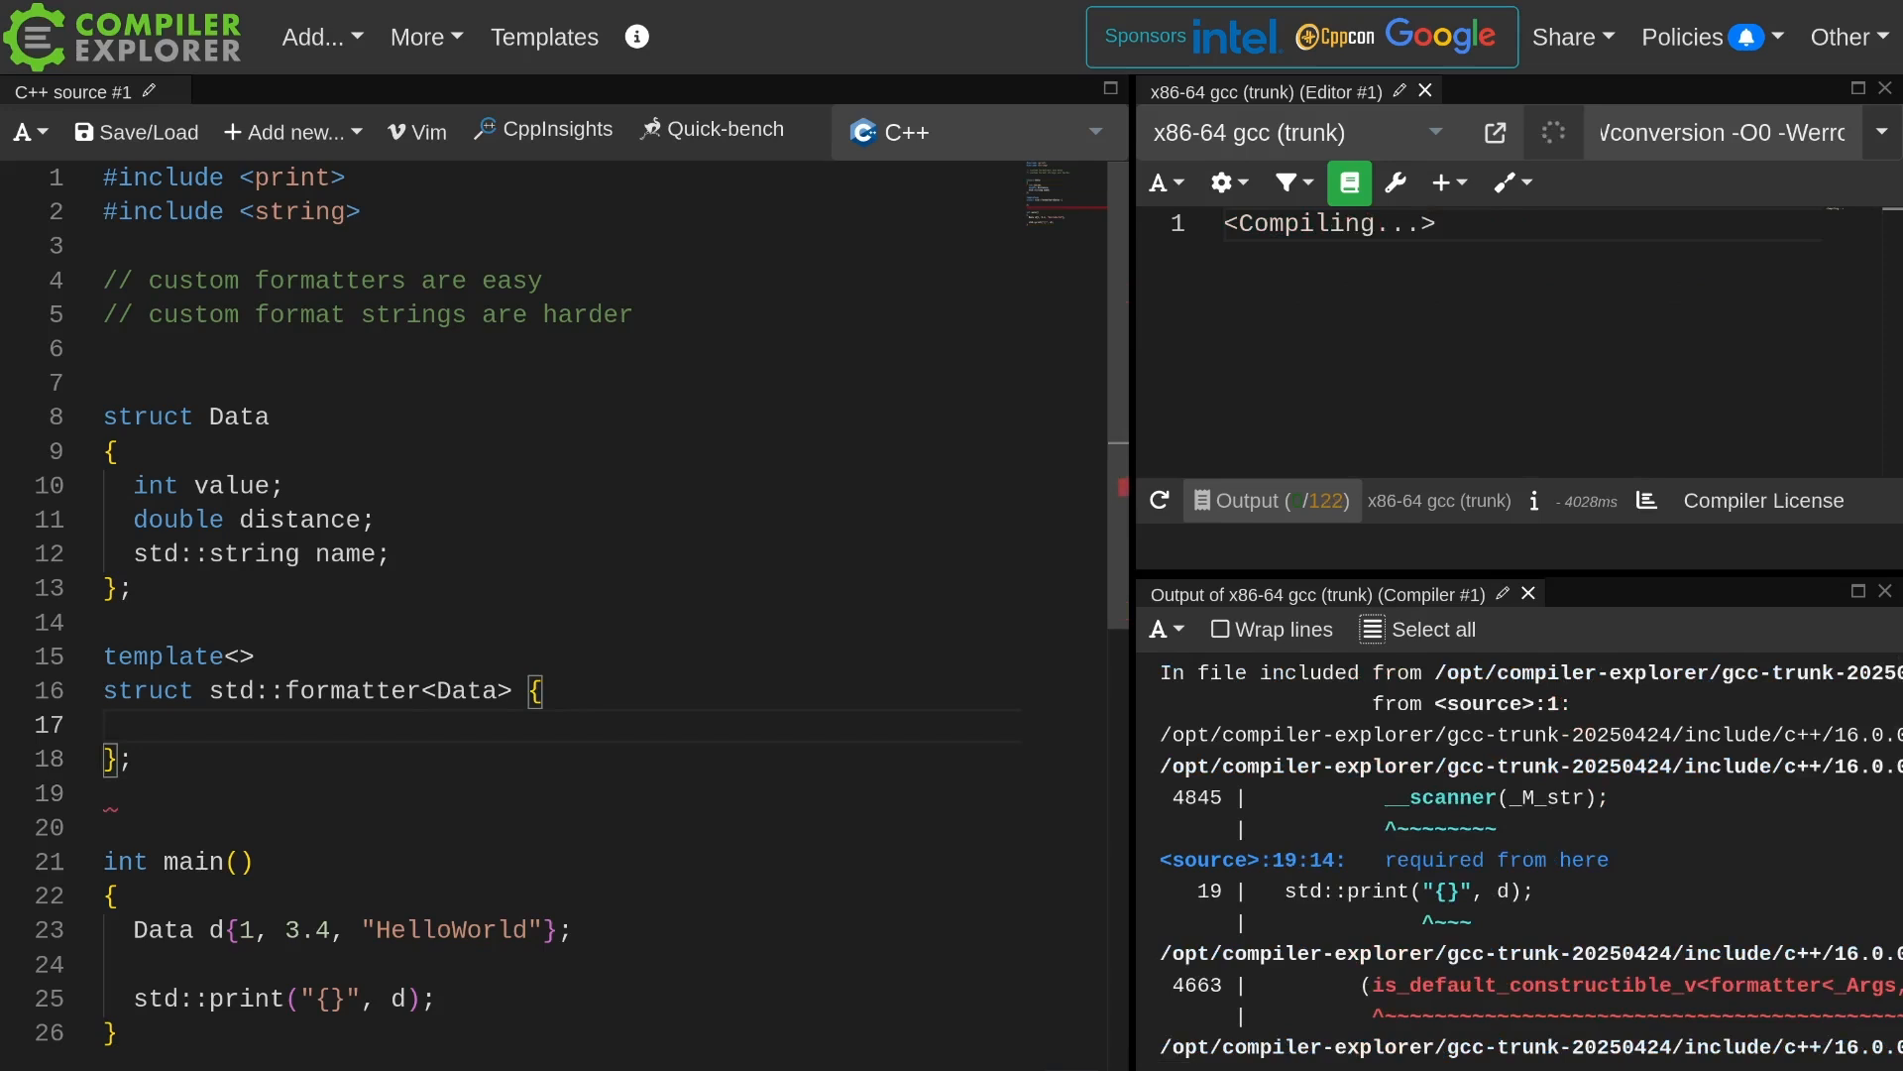
type("auto format(const Data &)")
type("return std::format_to(ctx.out, \"[]{}, {}, {}]")
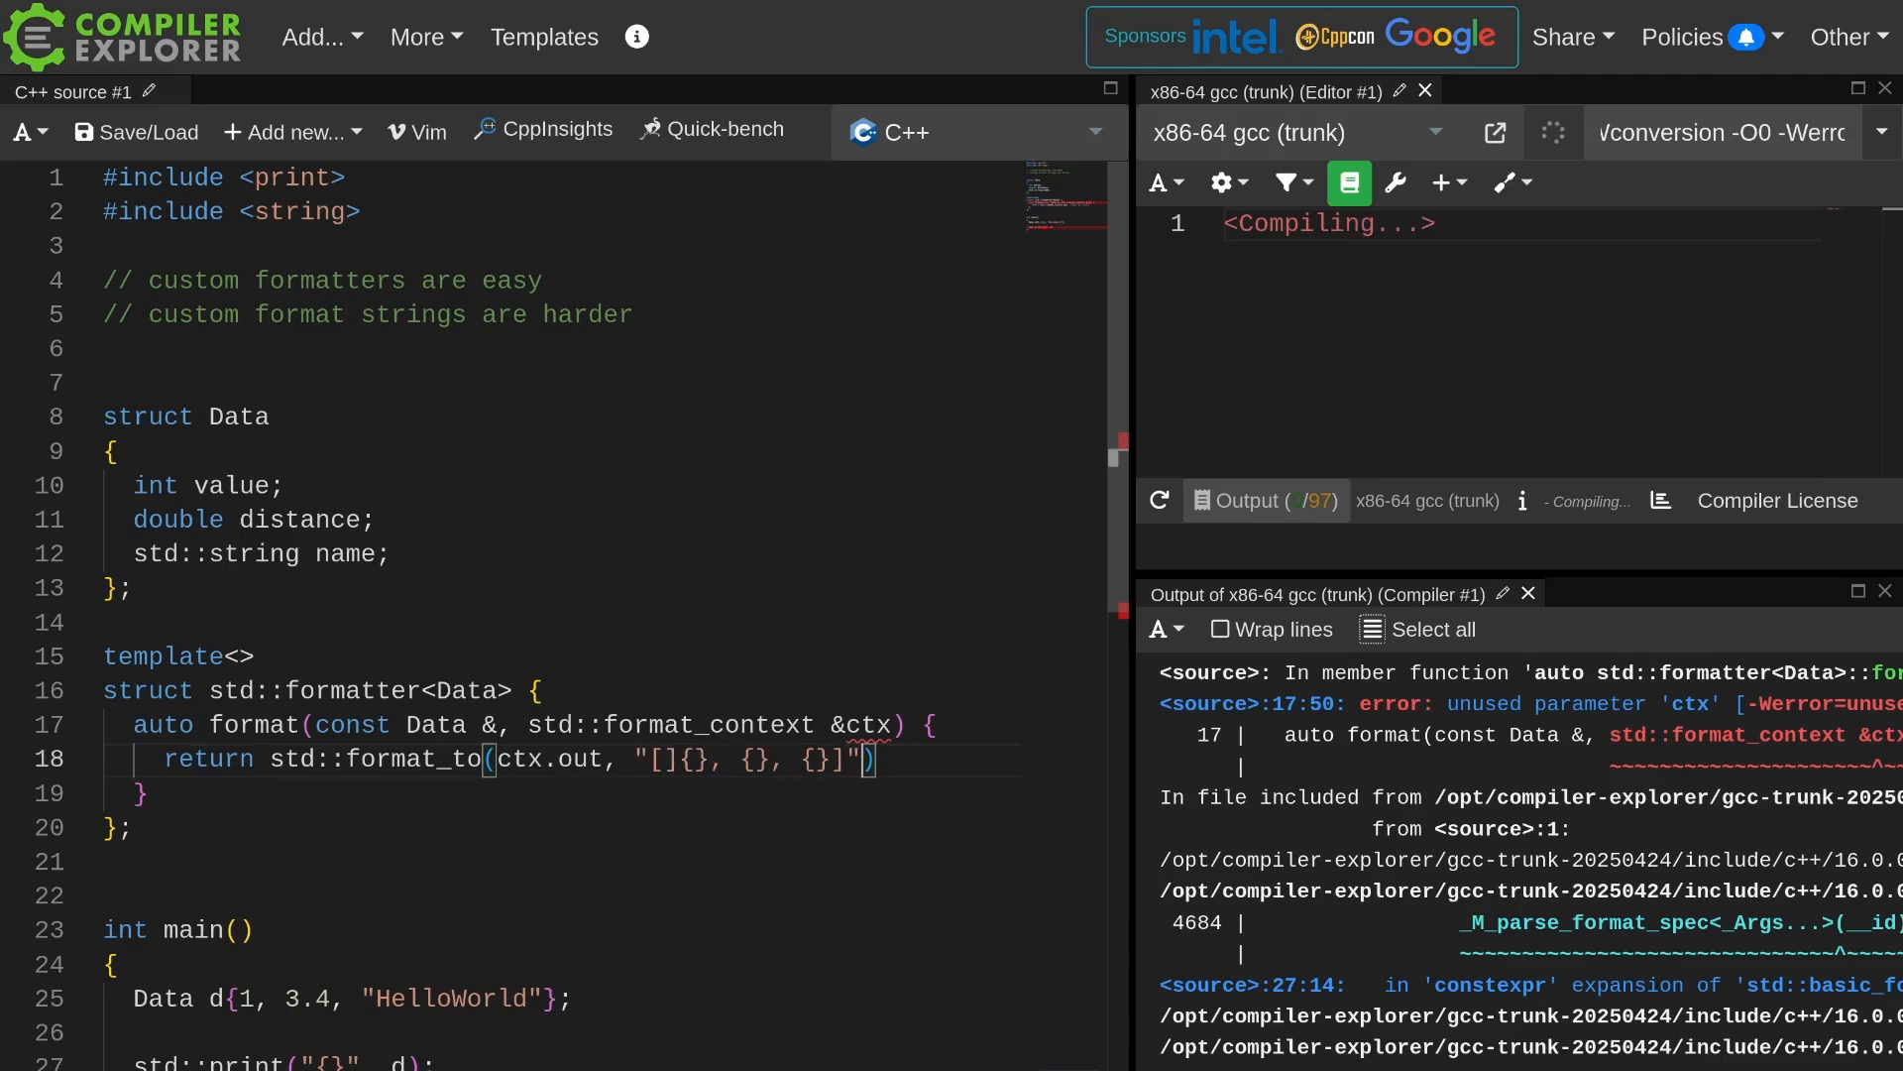
type(", d.value, d.distance")
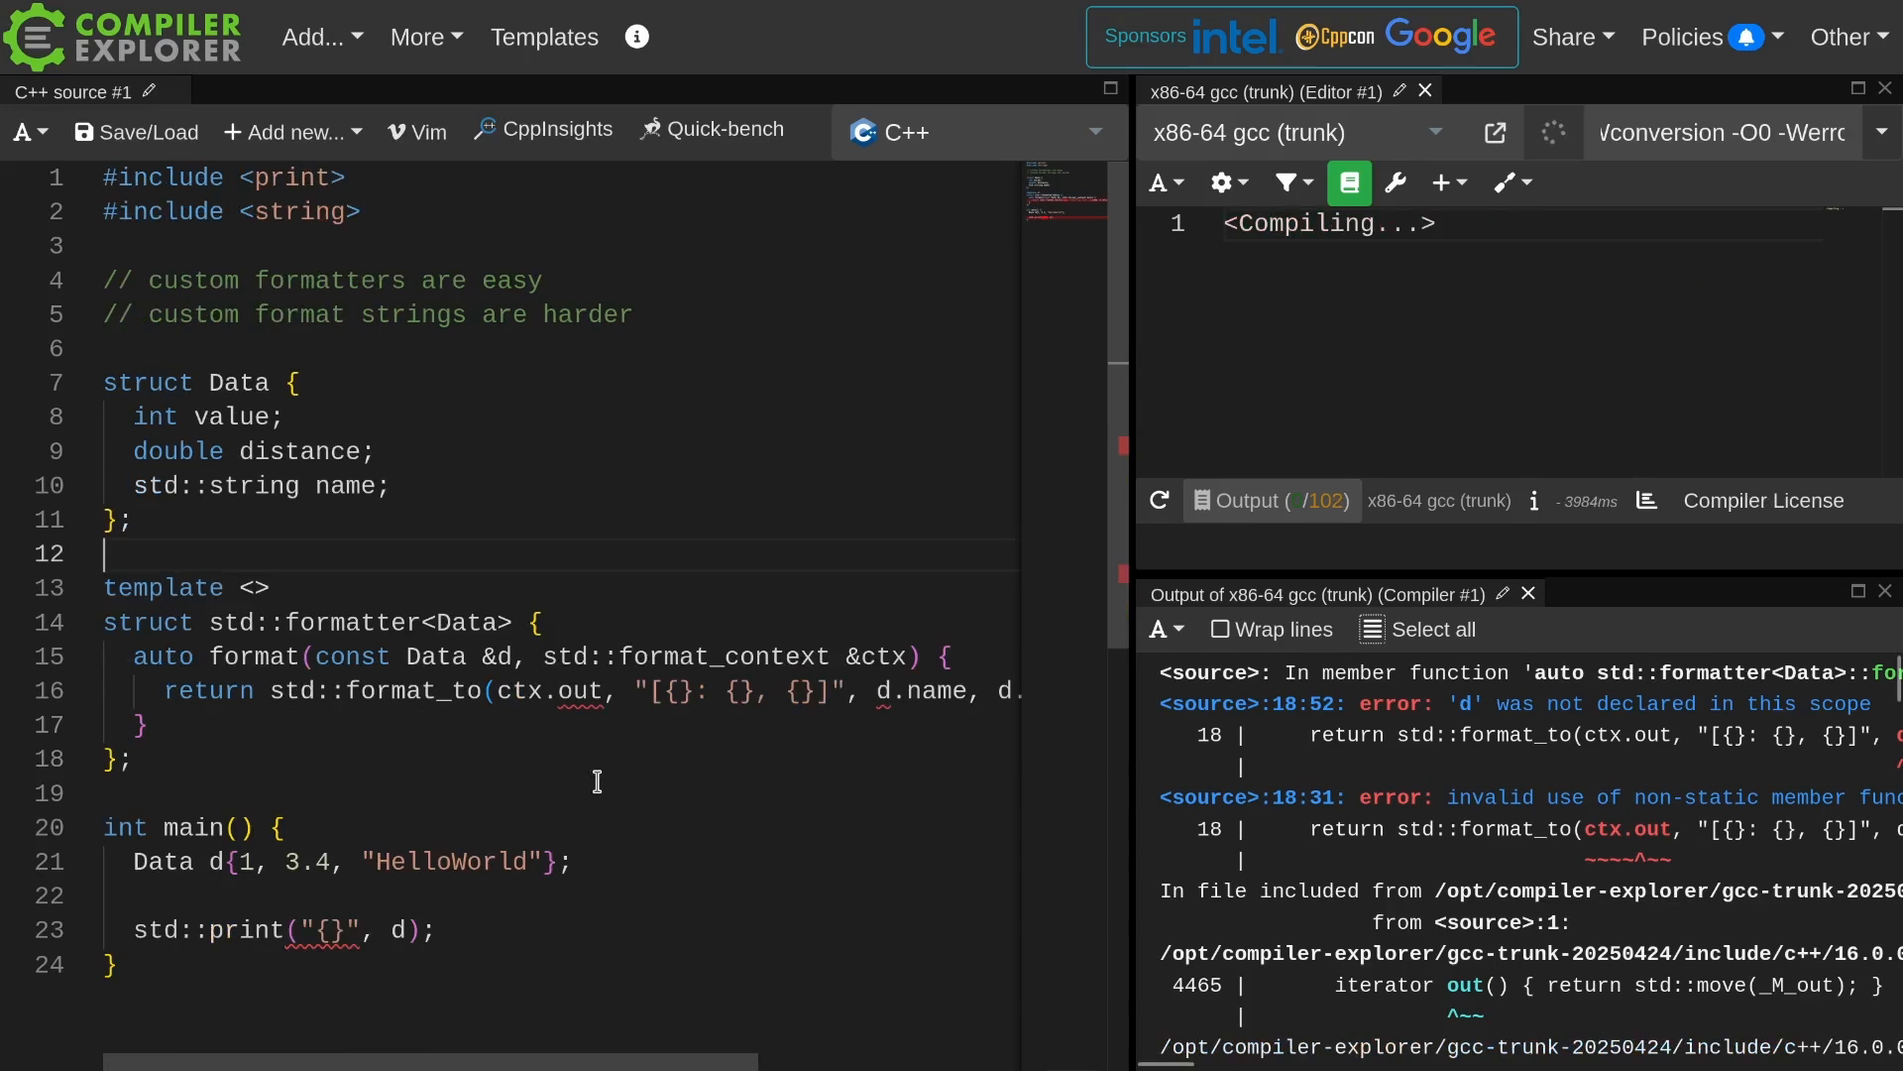
type("constexpr auto parse(std::format_parse_context &ctx) { return ctx.begin();")
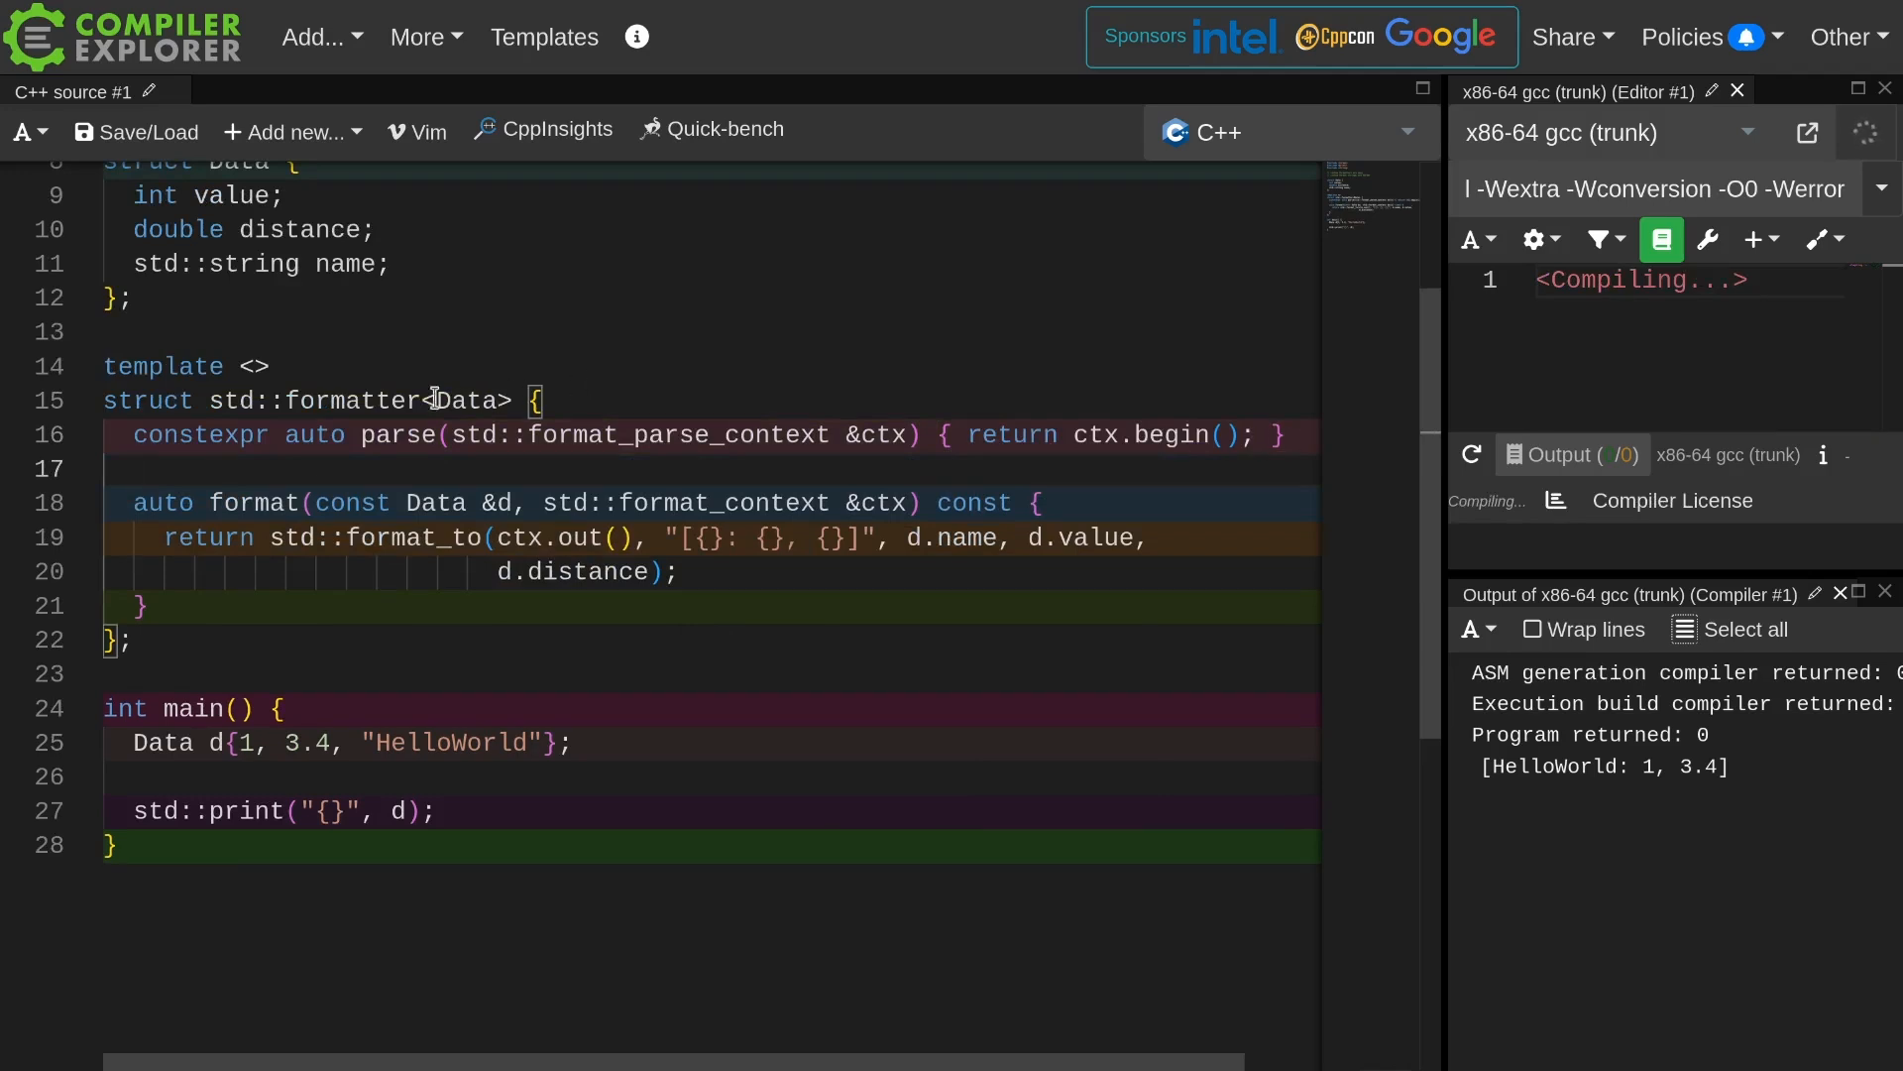
double_click(466, 401)
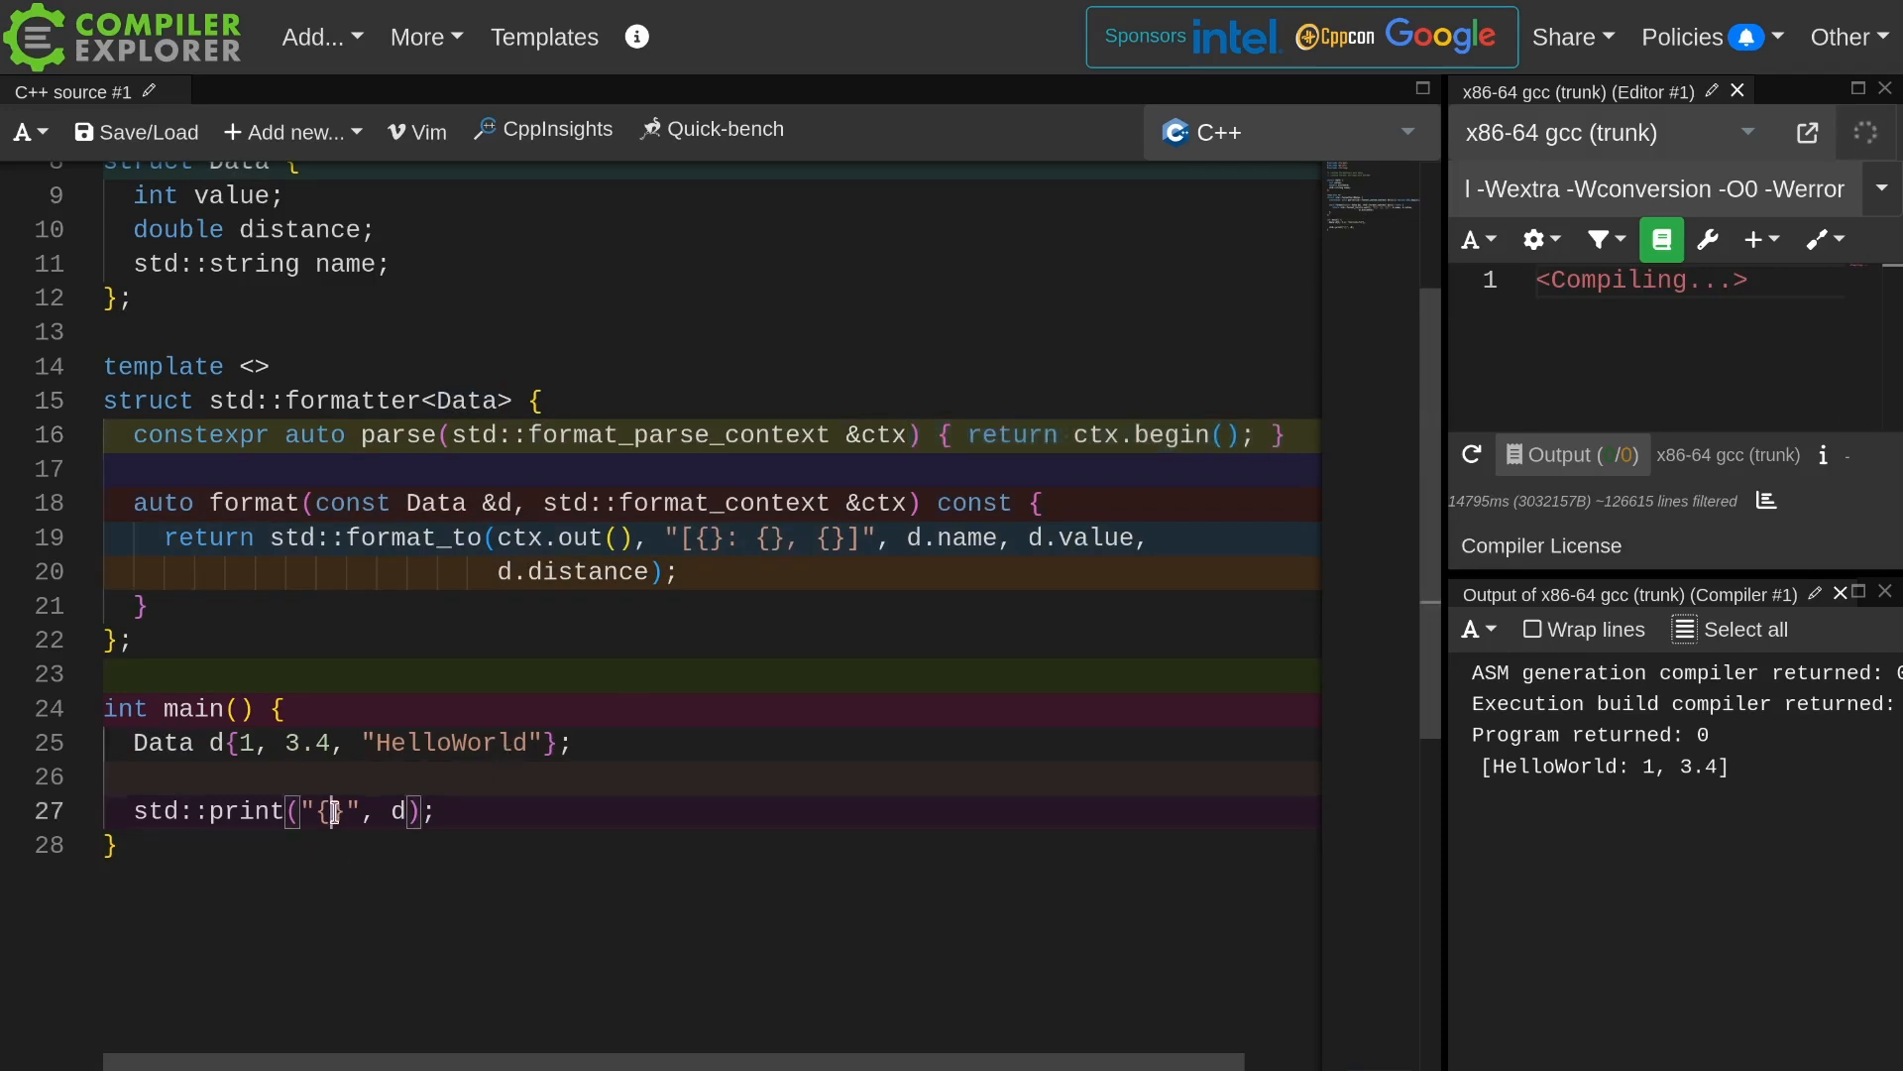
Put # in the format string, then highlight format_to and d.name for discussion.
type("#")
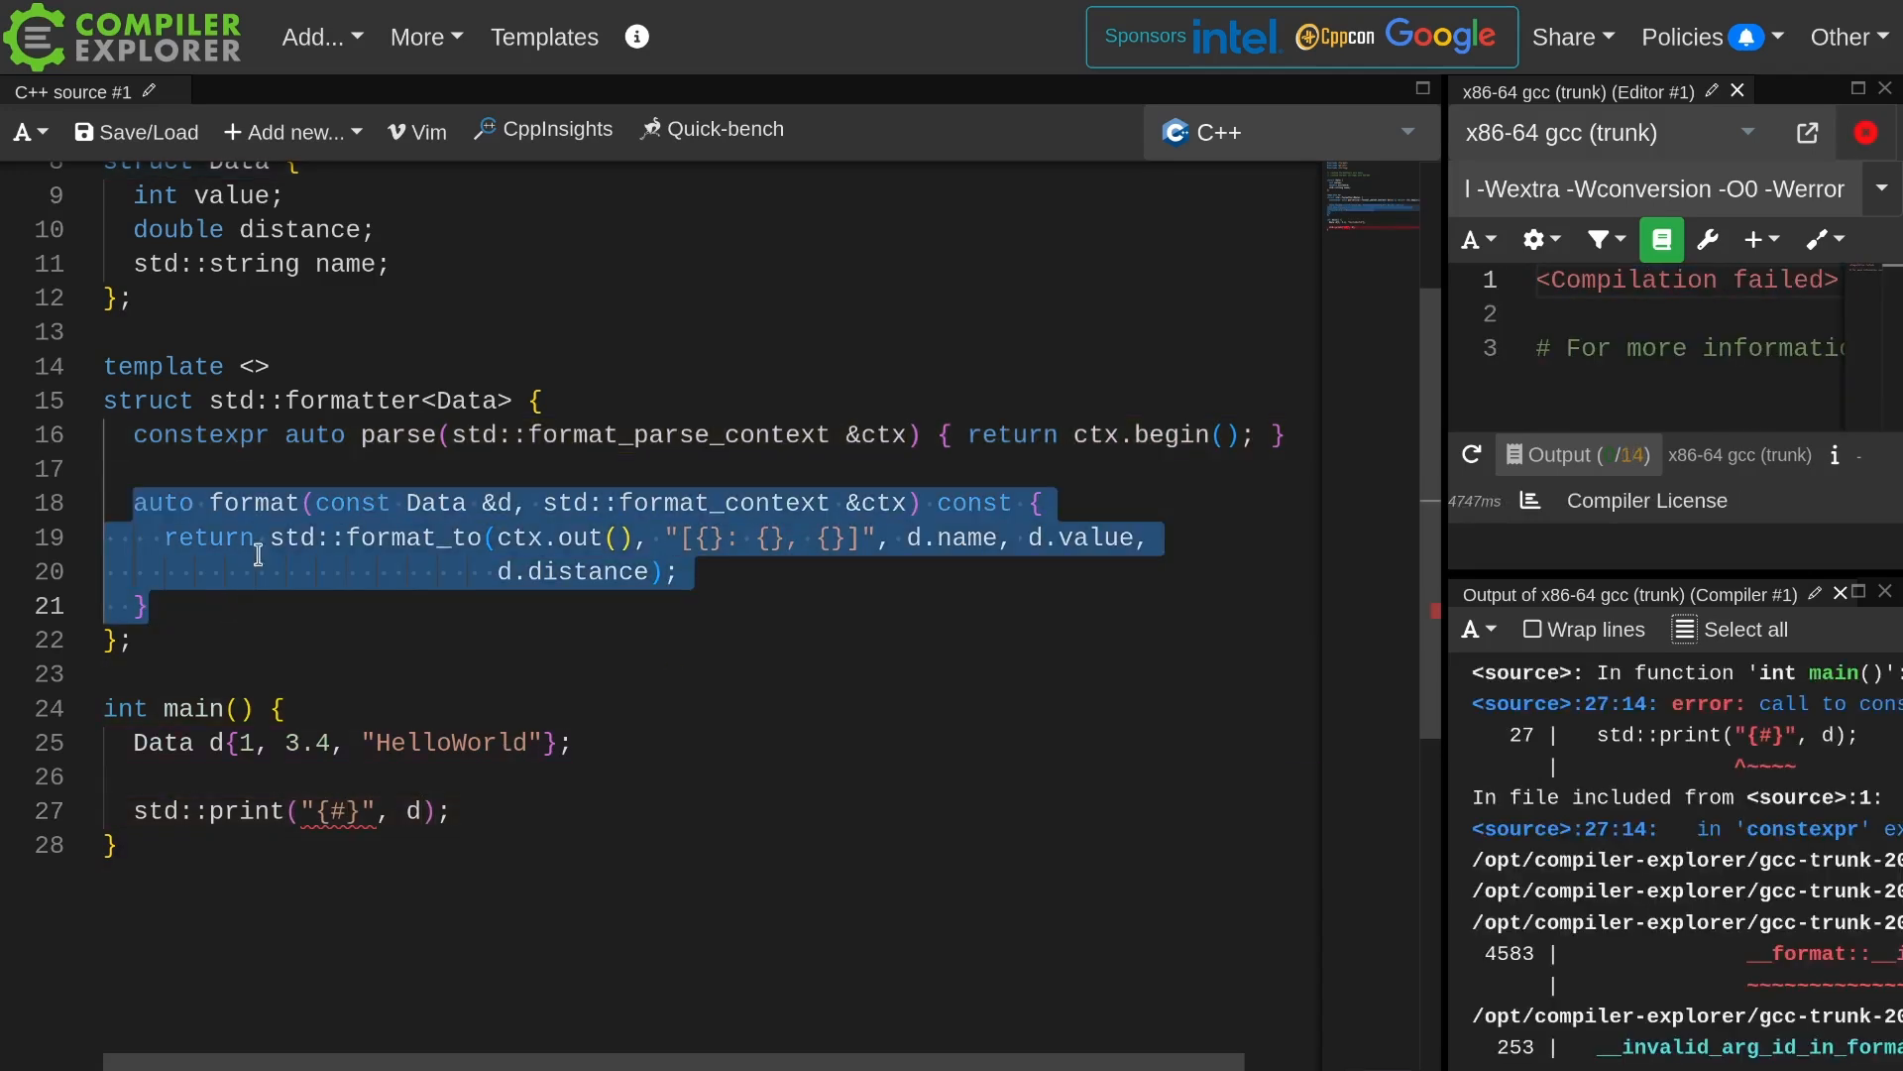
left_click(128, 502)
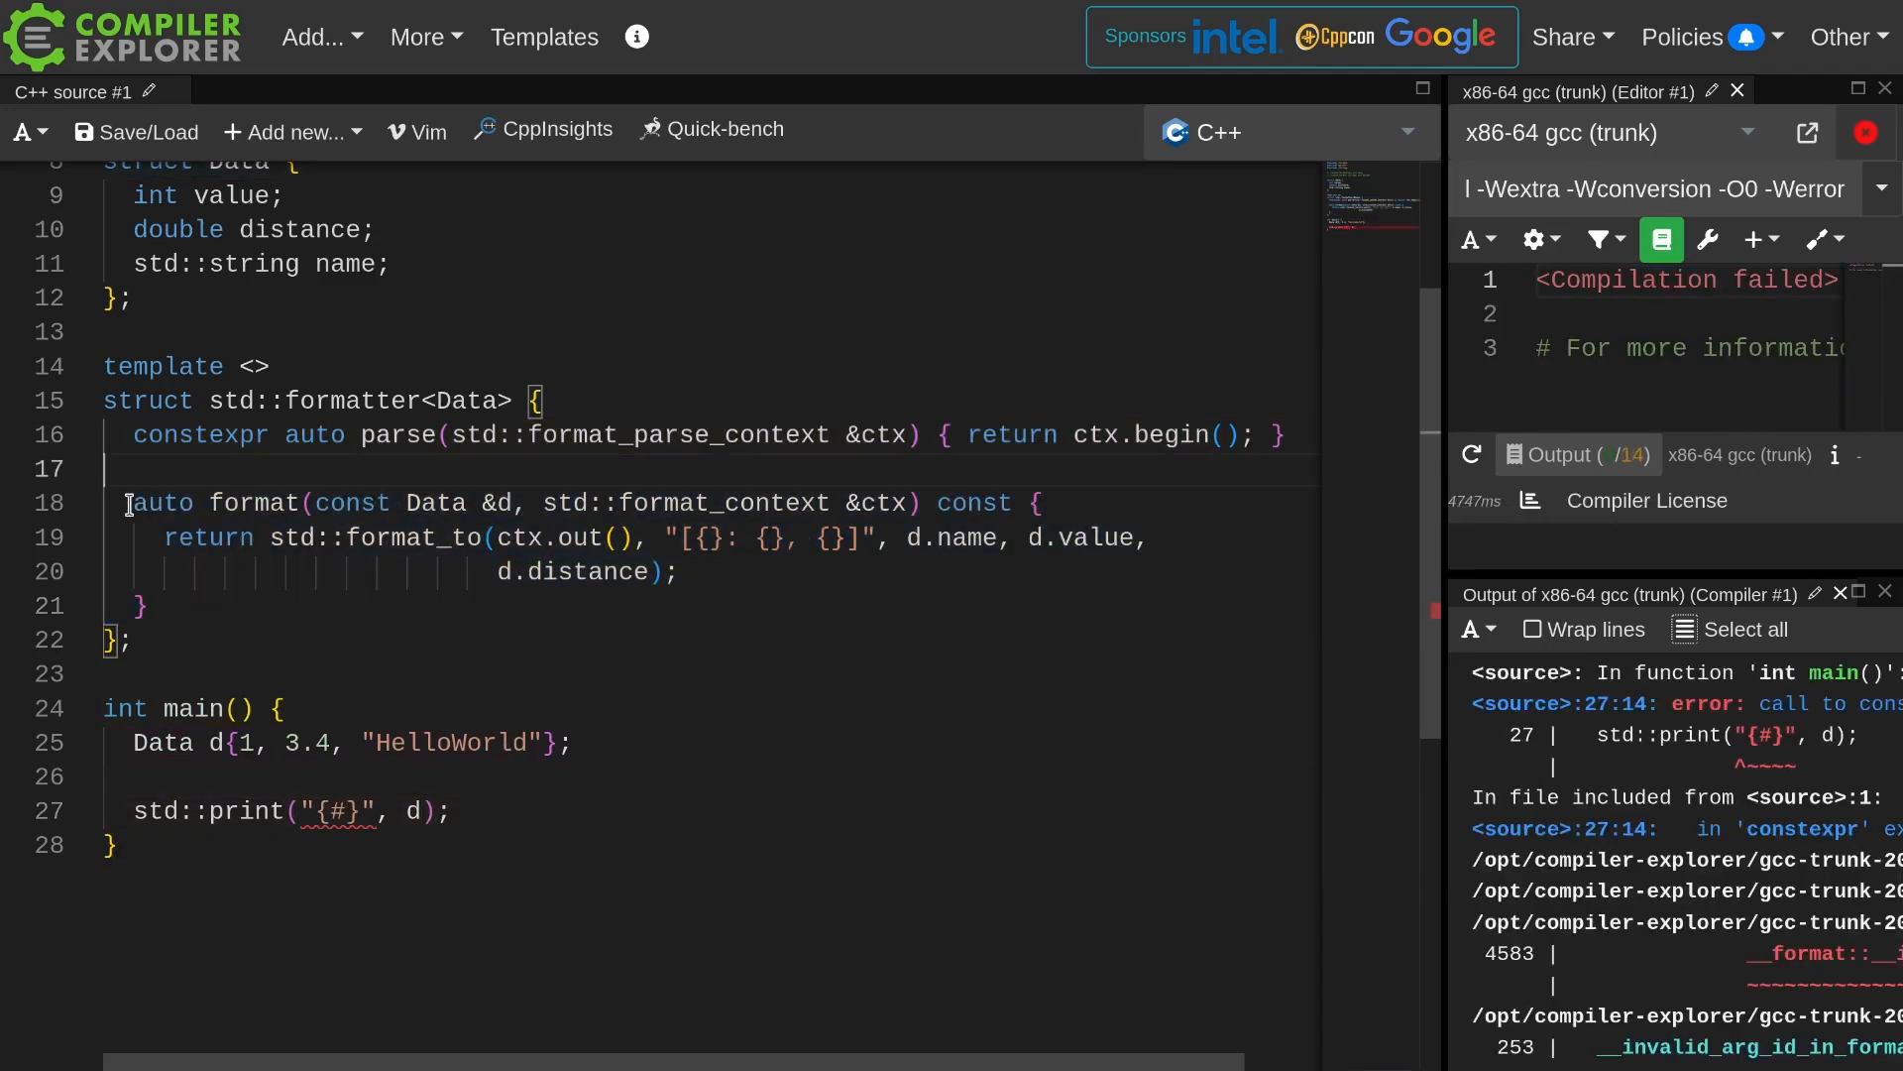
double_click(412, 537)
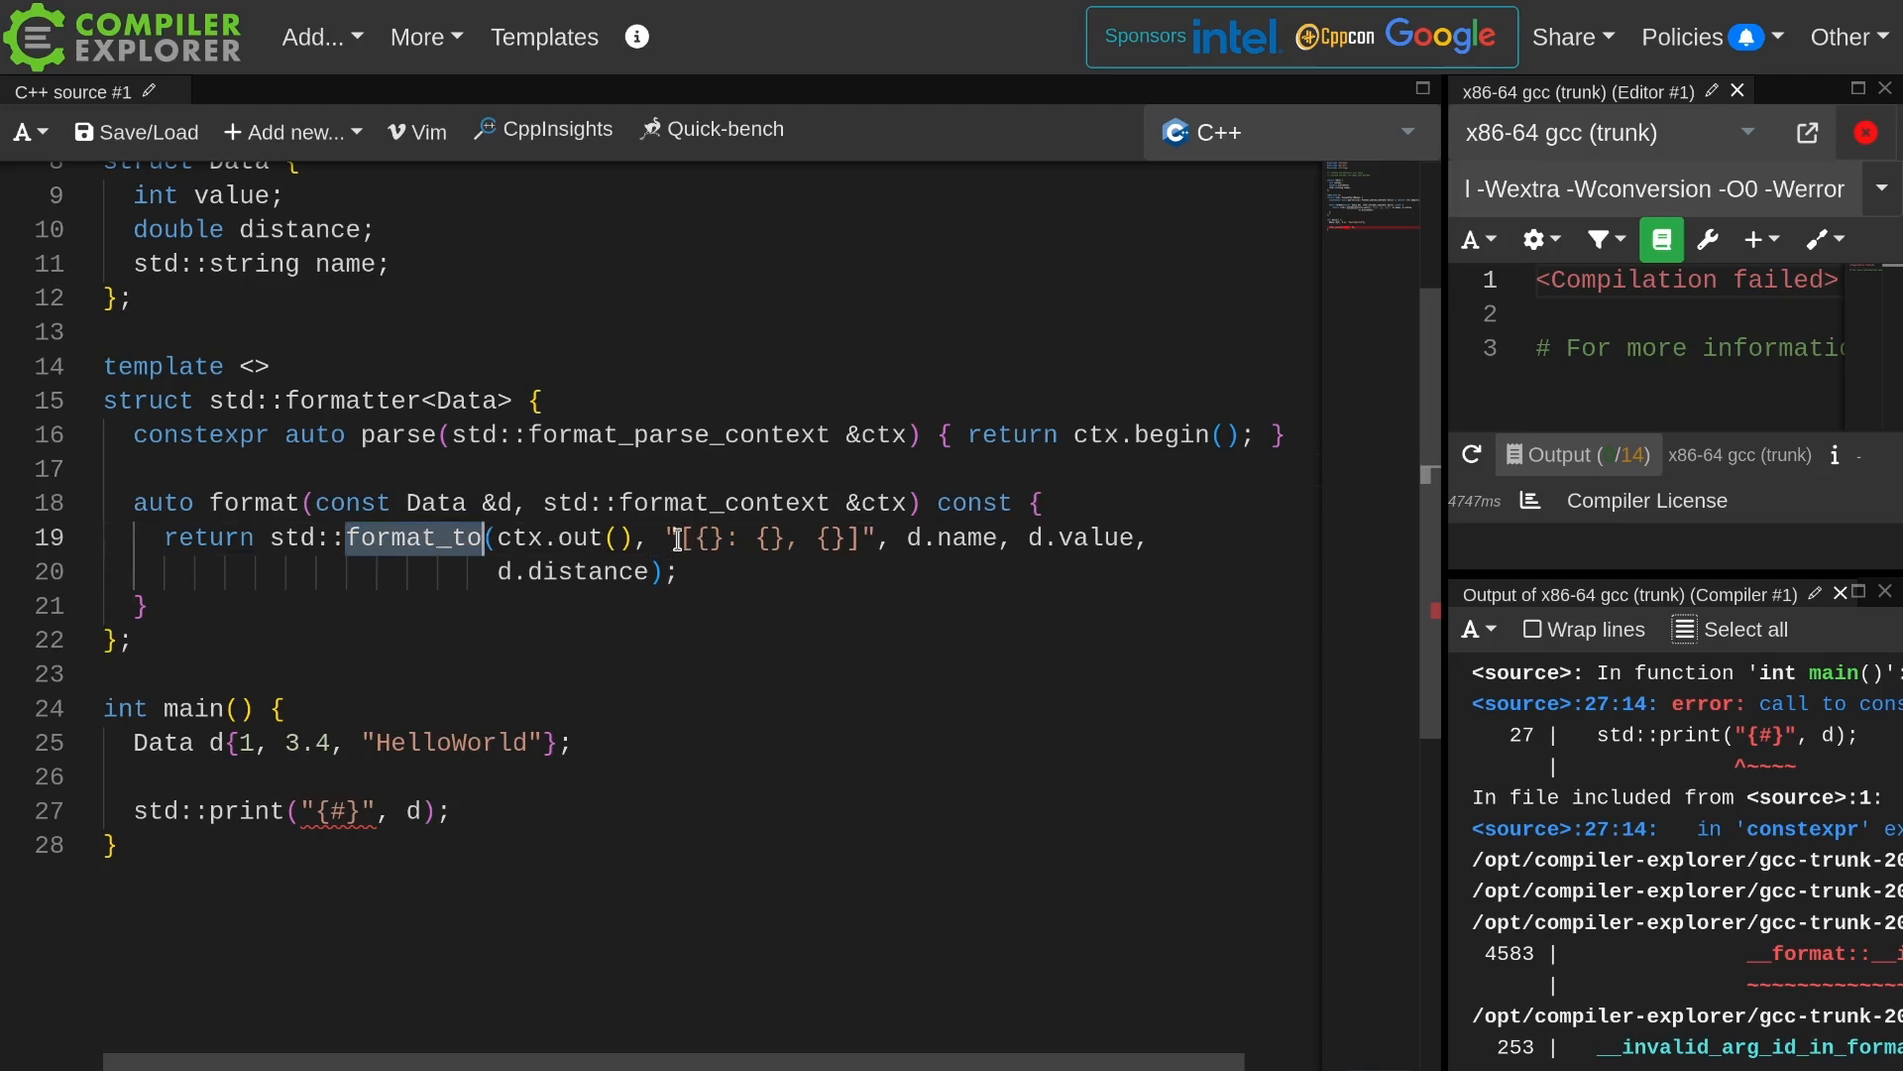
double_click(548, 537)
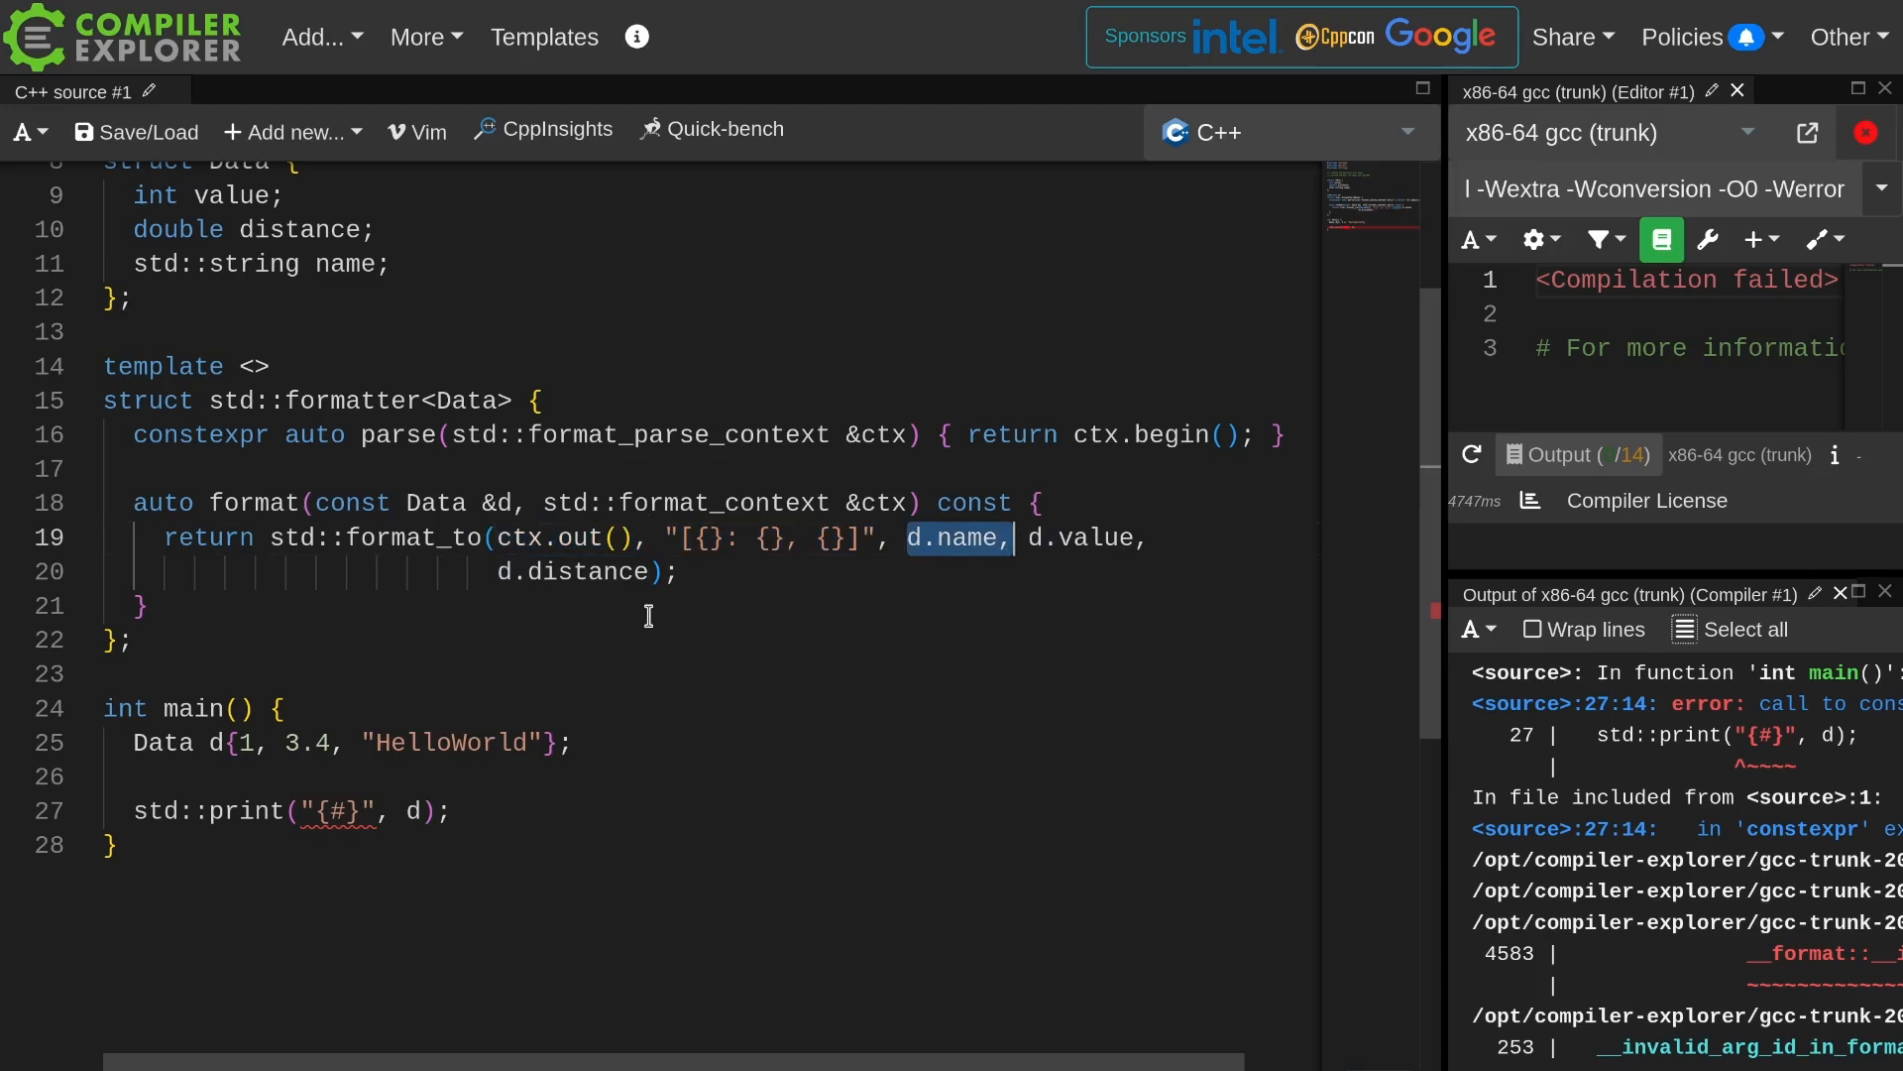
left_click(344, 811)
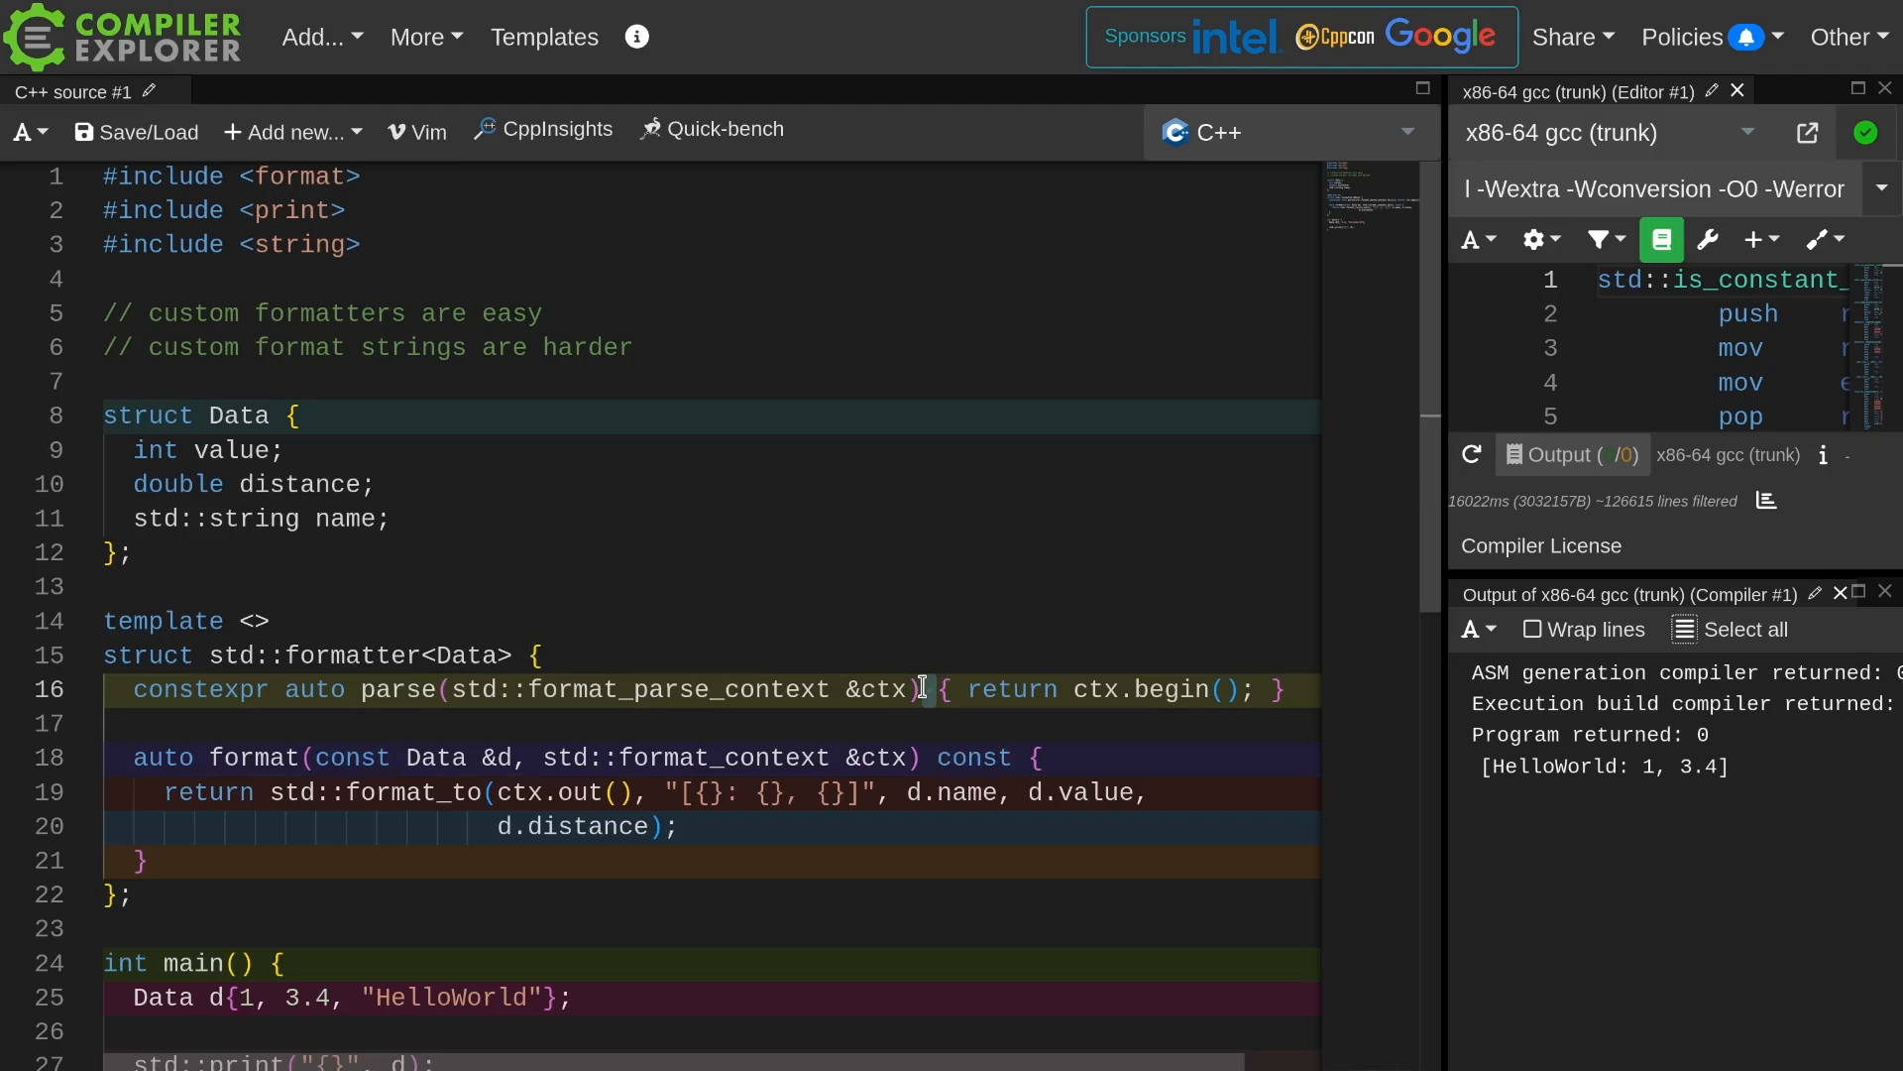
double_click(201, 690)
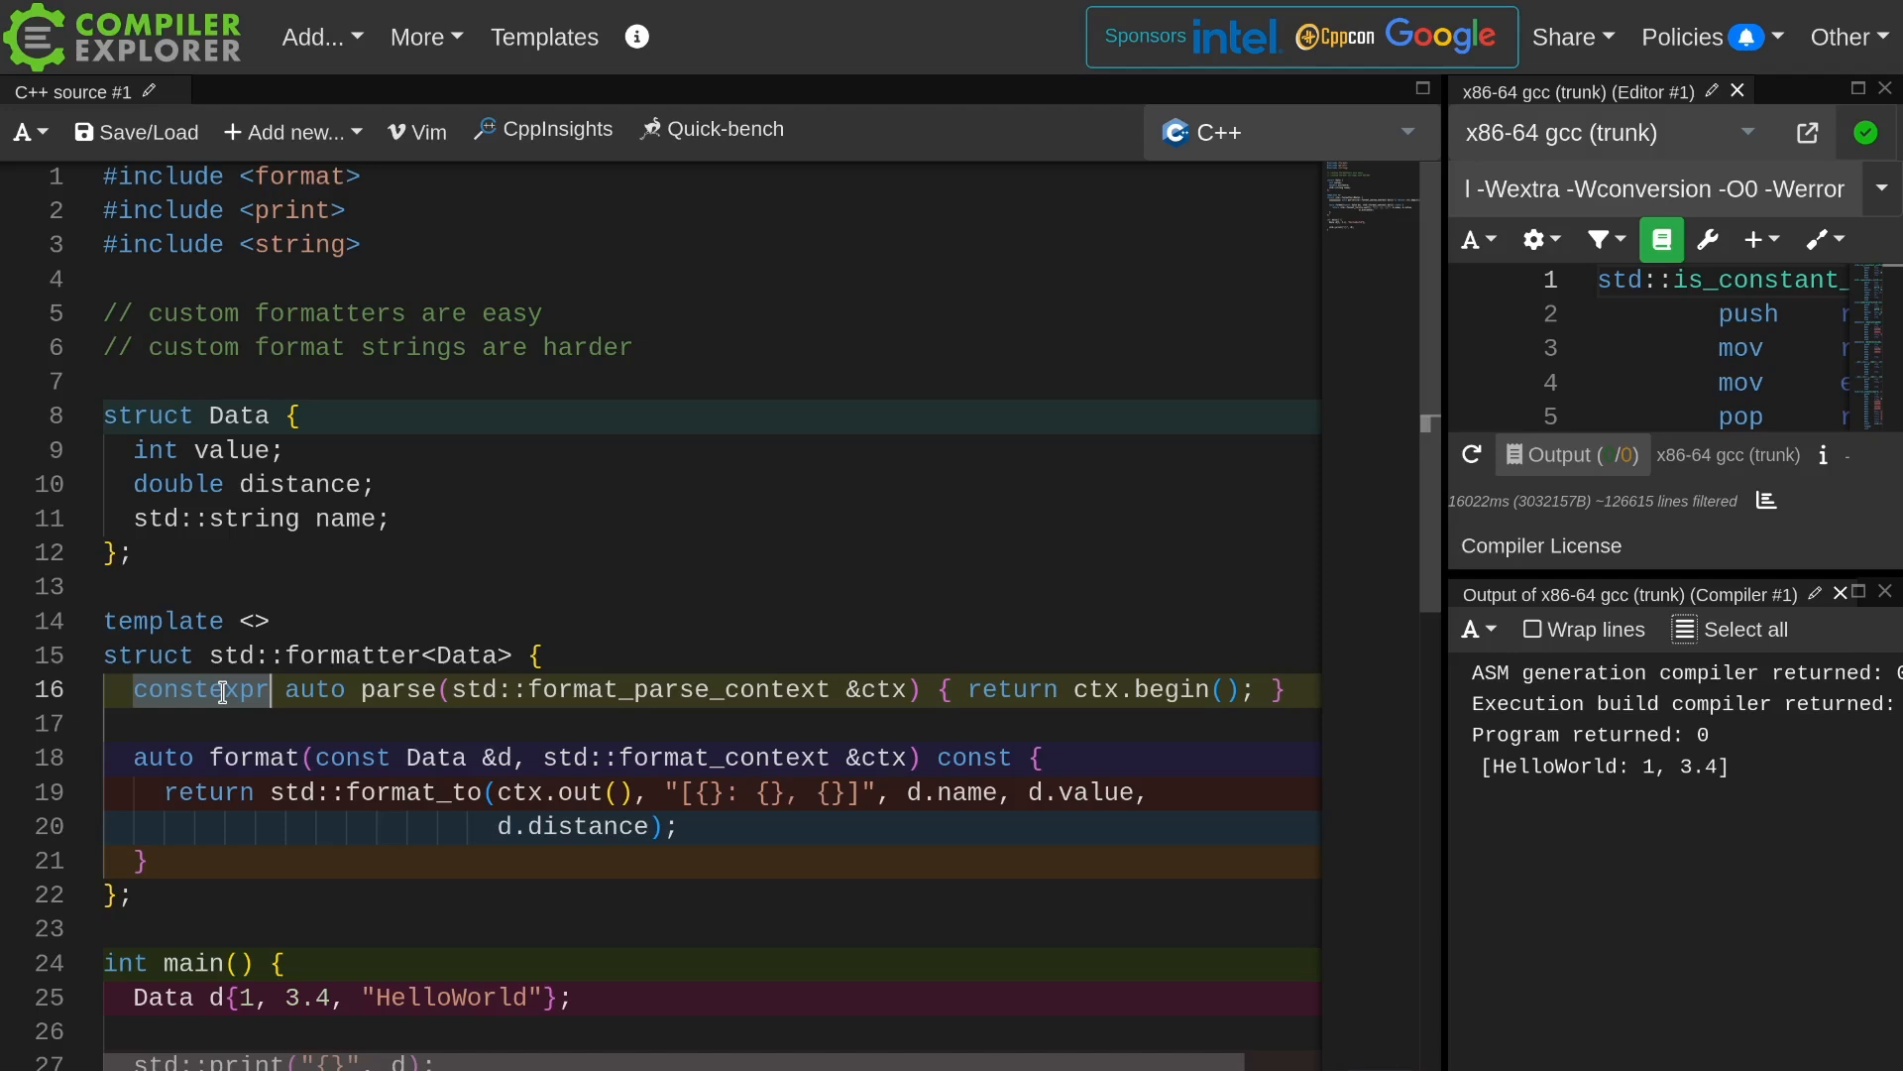
scroll("down", 3)
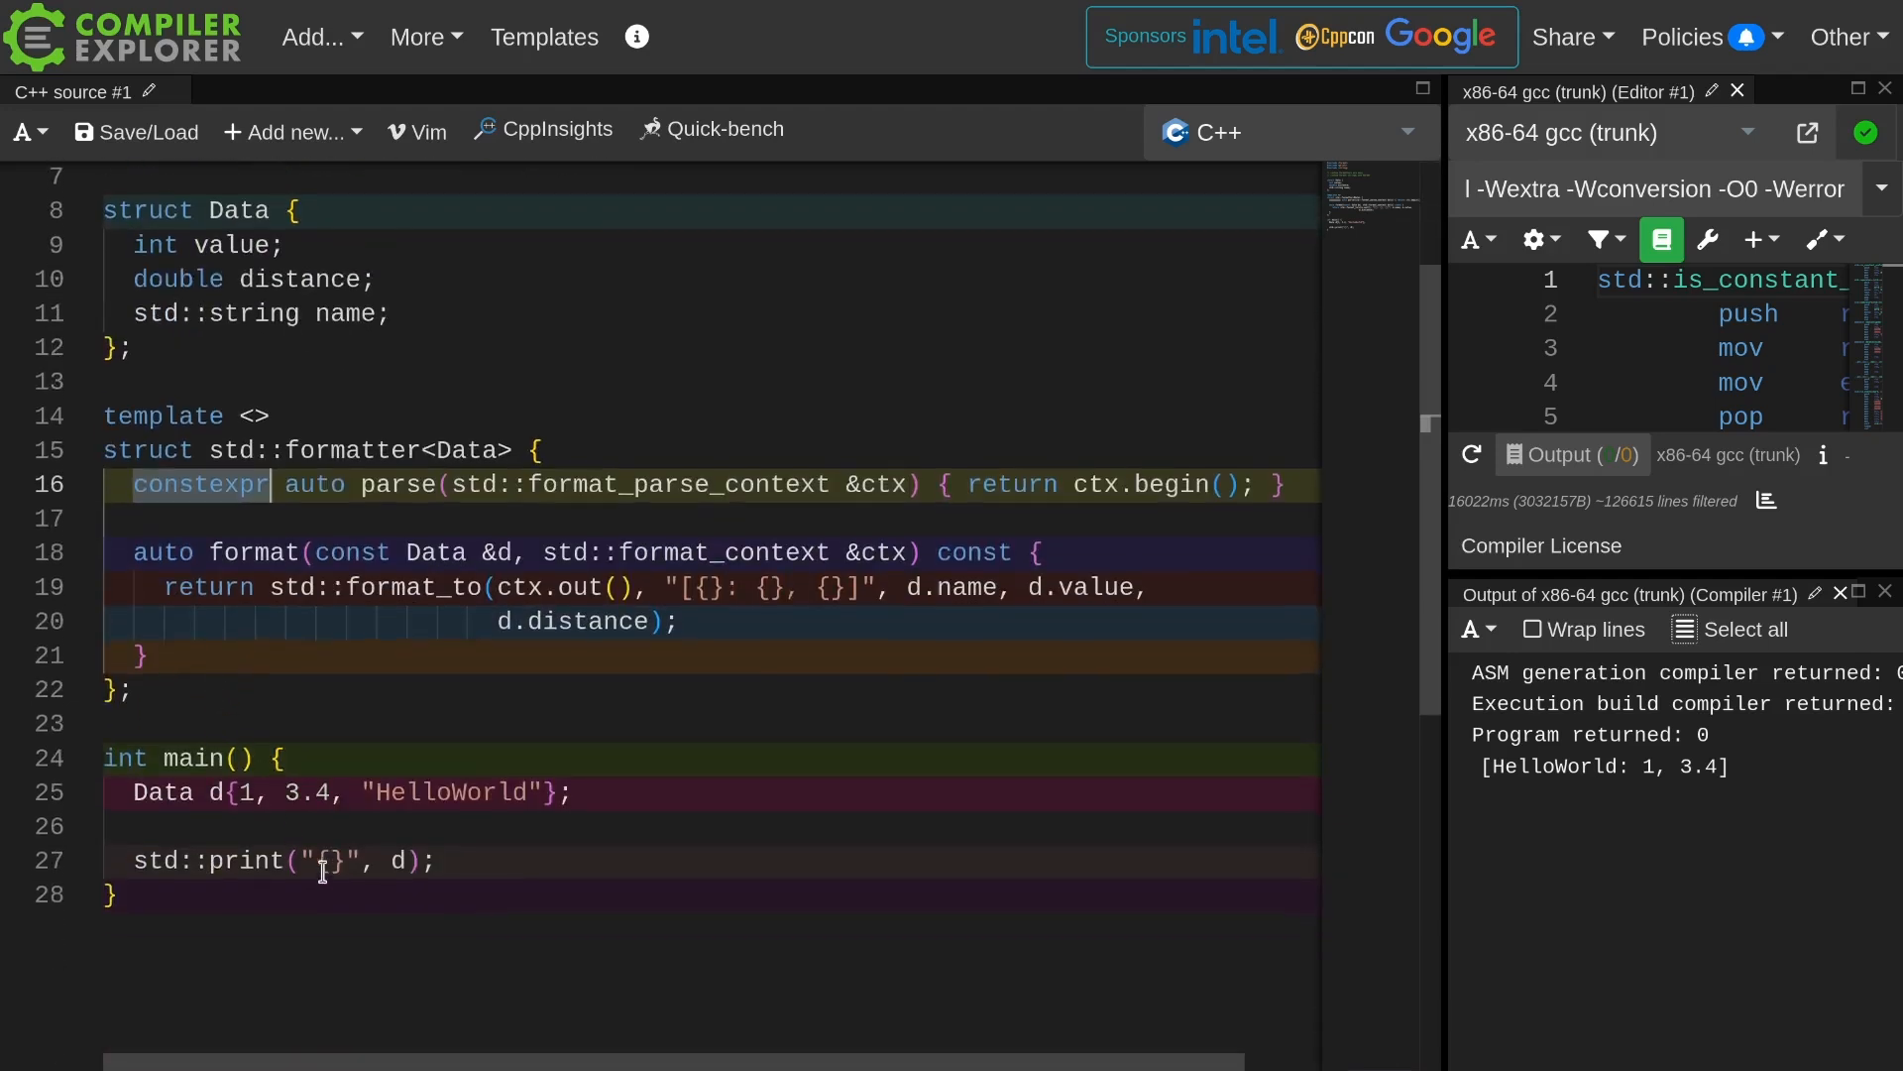
Change the print format string to "{#}" and read the invalid argument id error.
type("#")
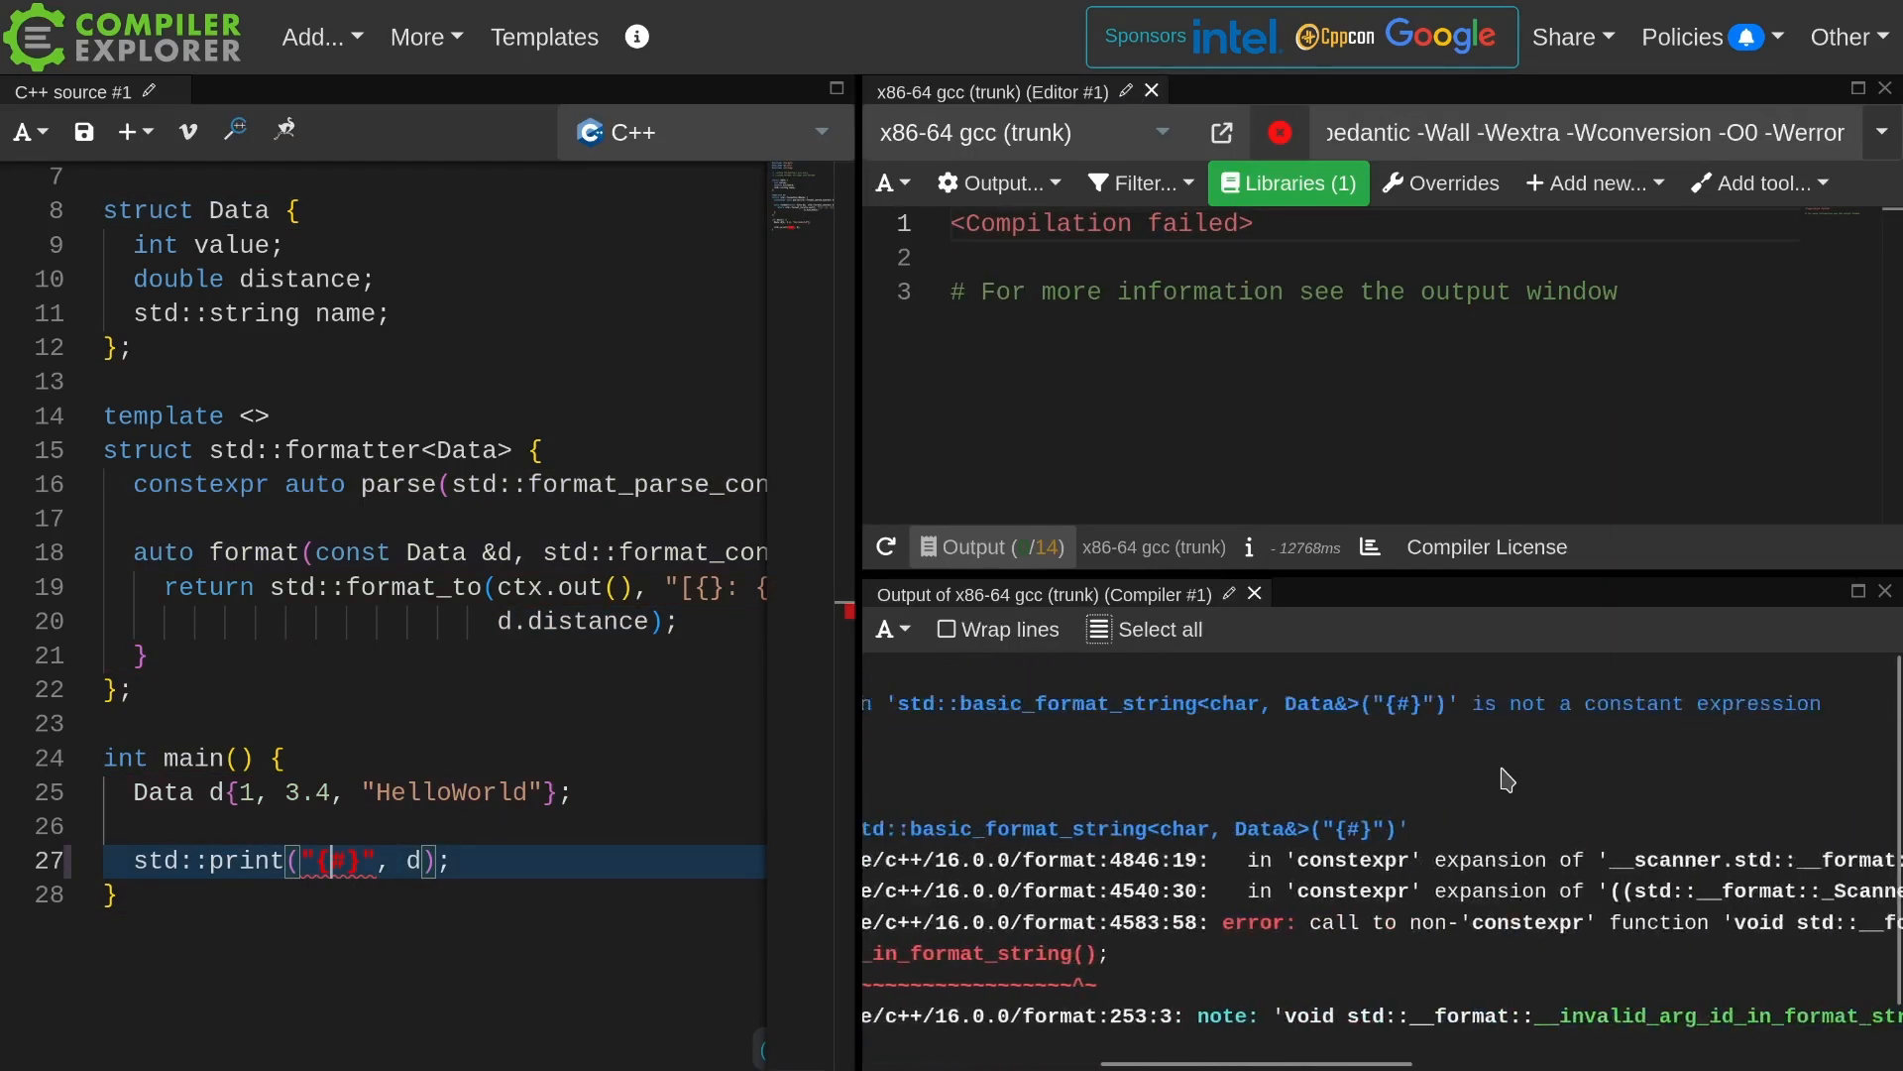
scroll("down", 3)
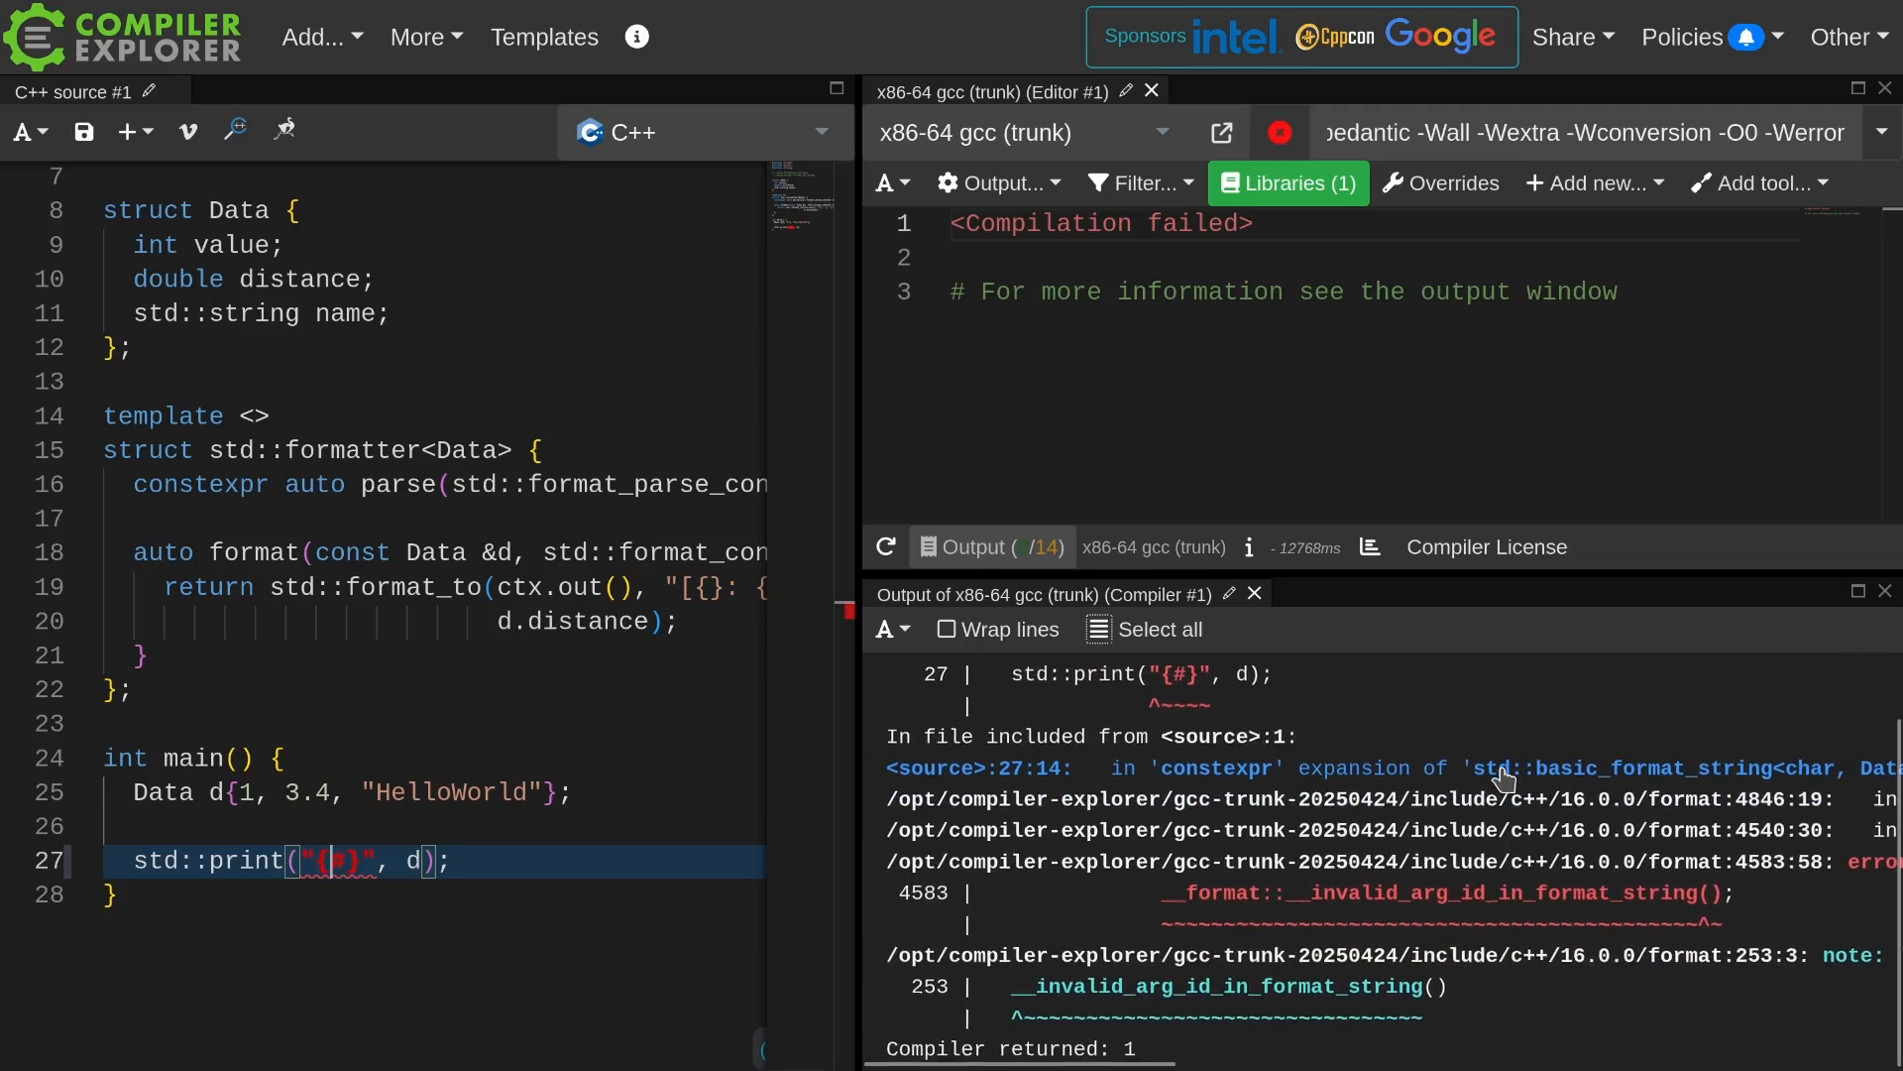